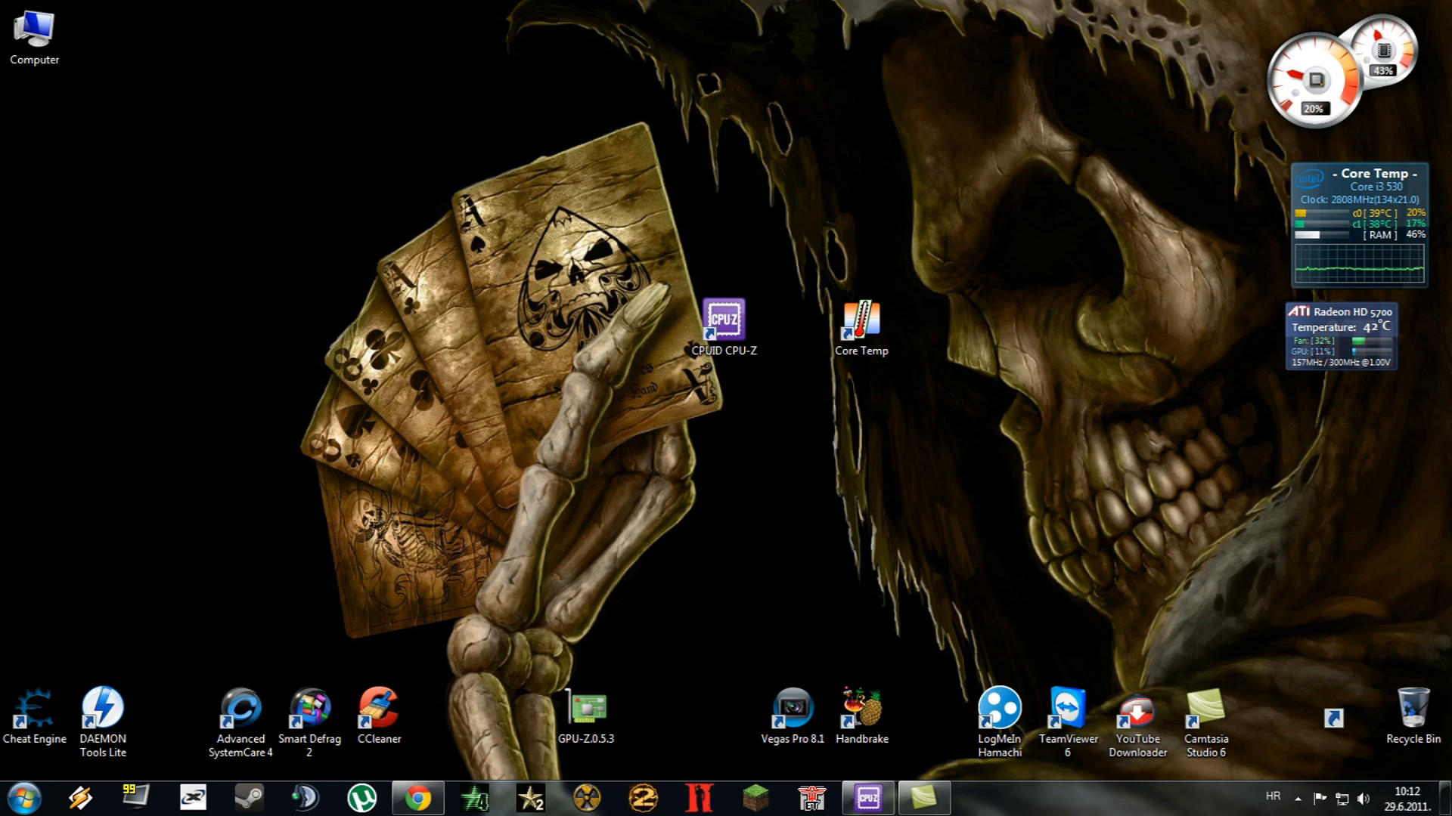
mouse_move(656, 336)
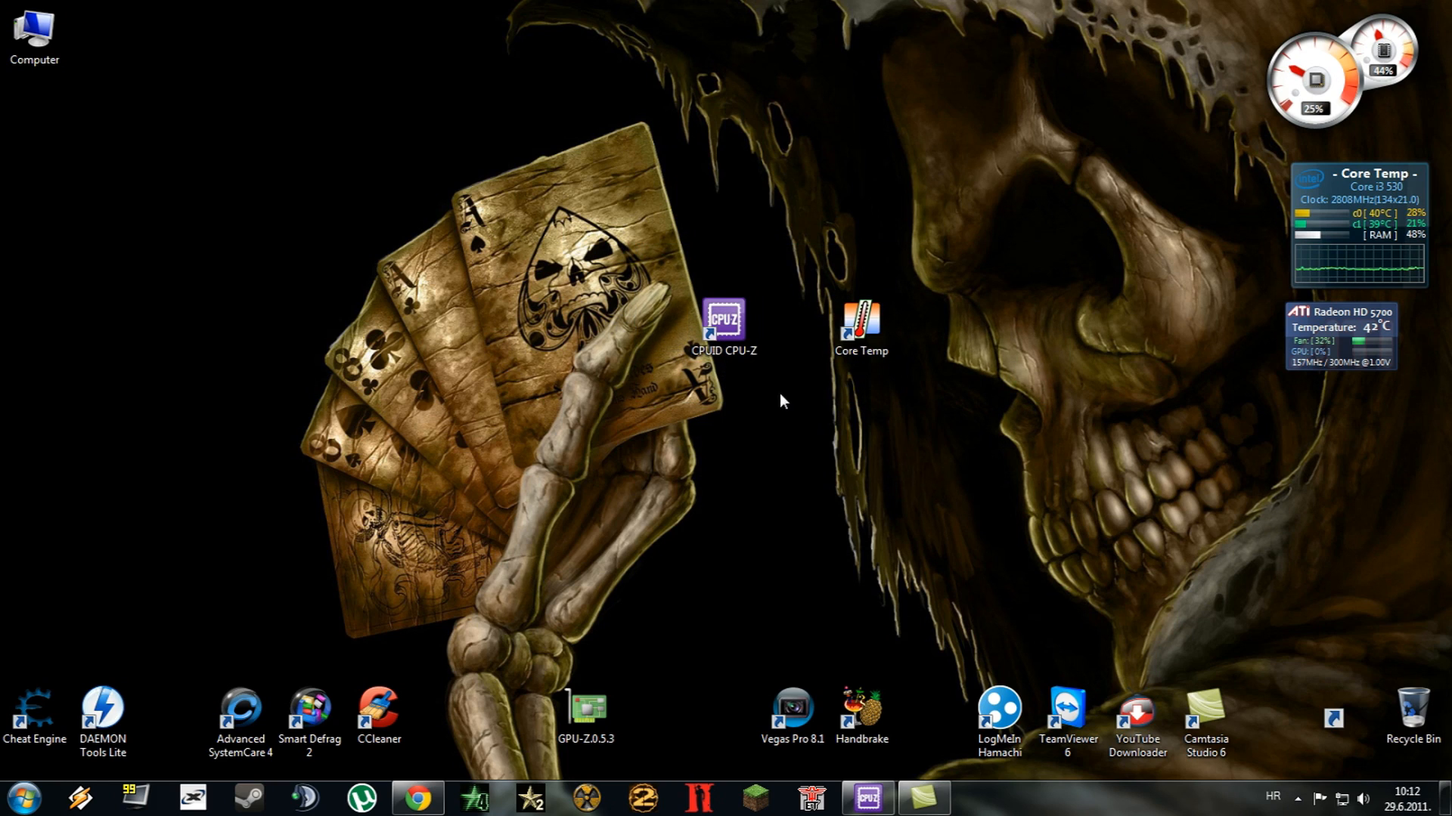
mouse_move(983, 438)
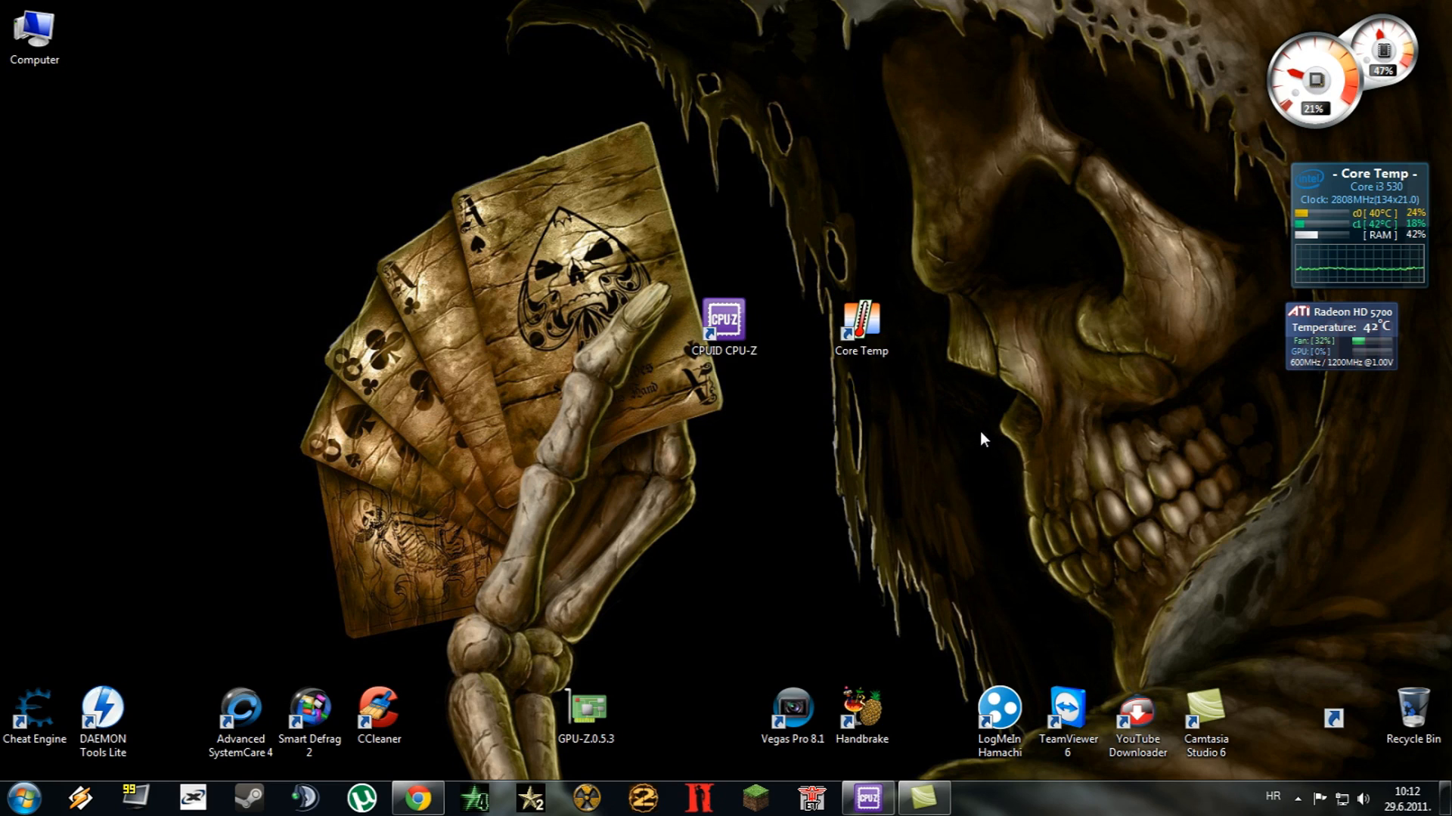
mouse_move(965, 437)
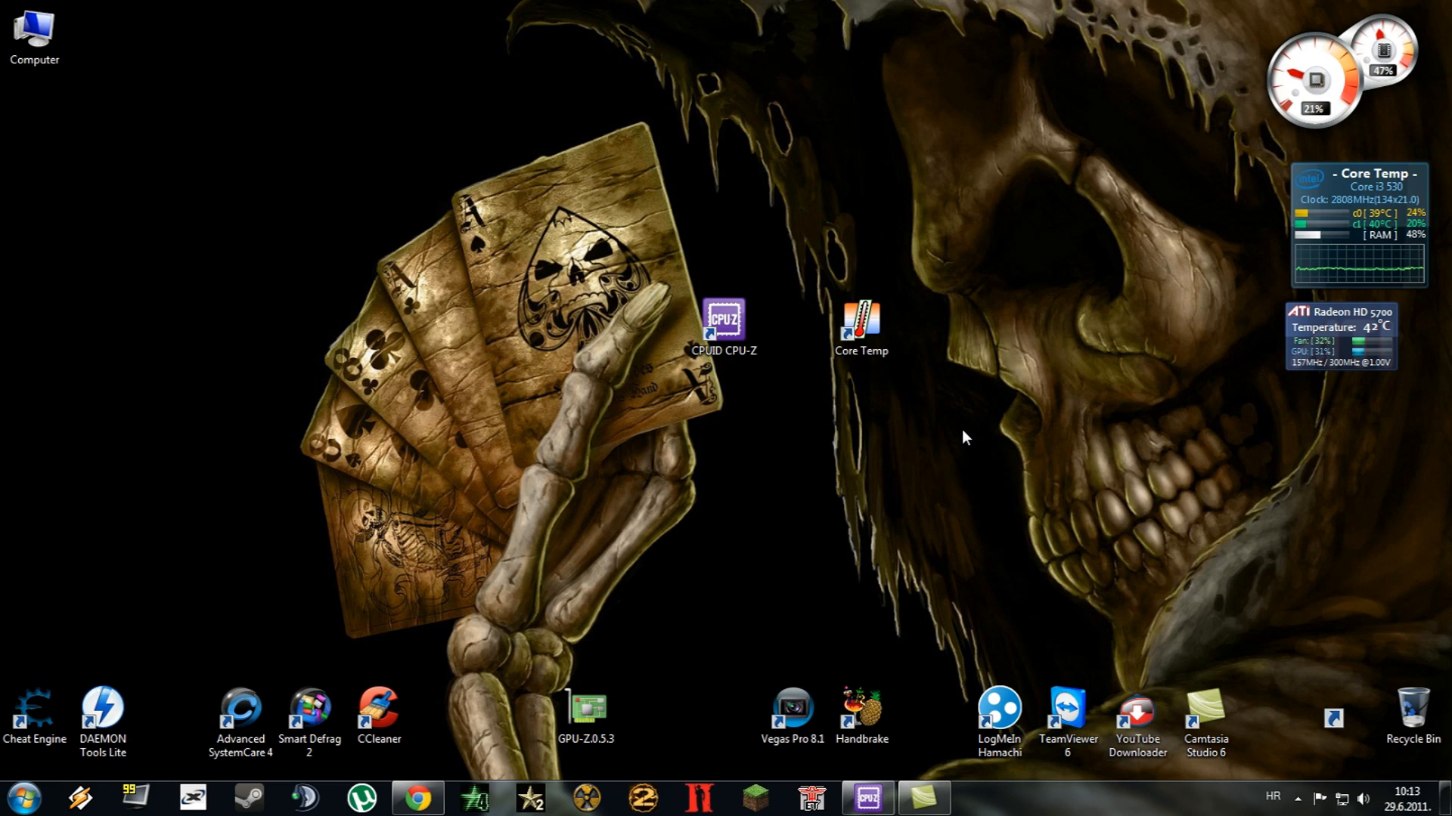
mouse_move(952, 439)
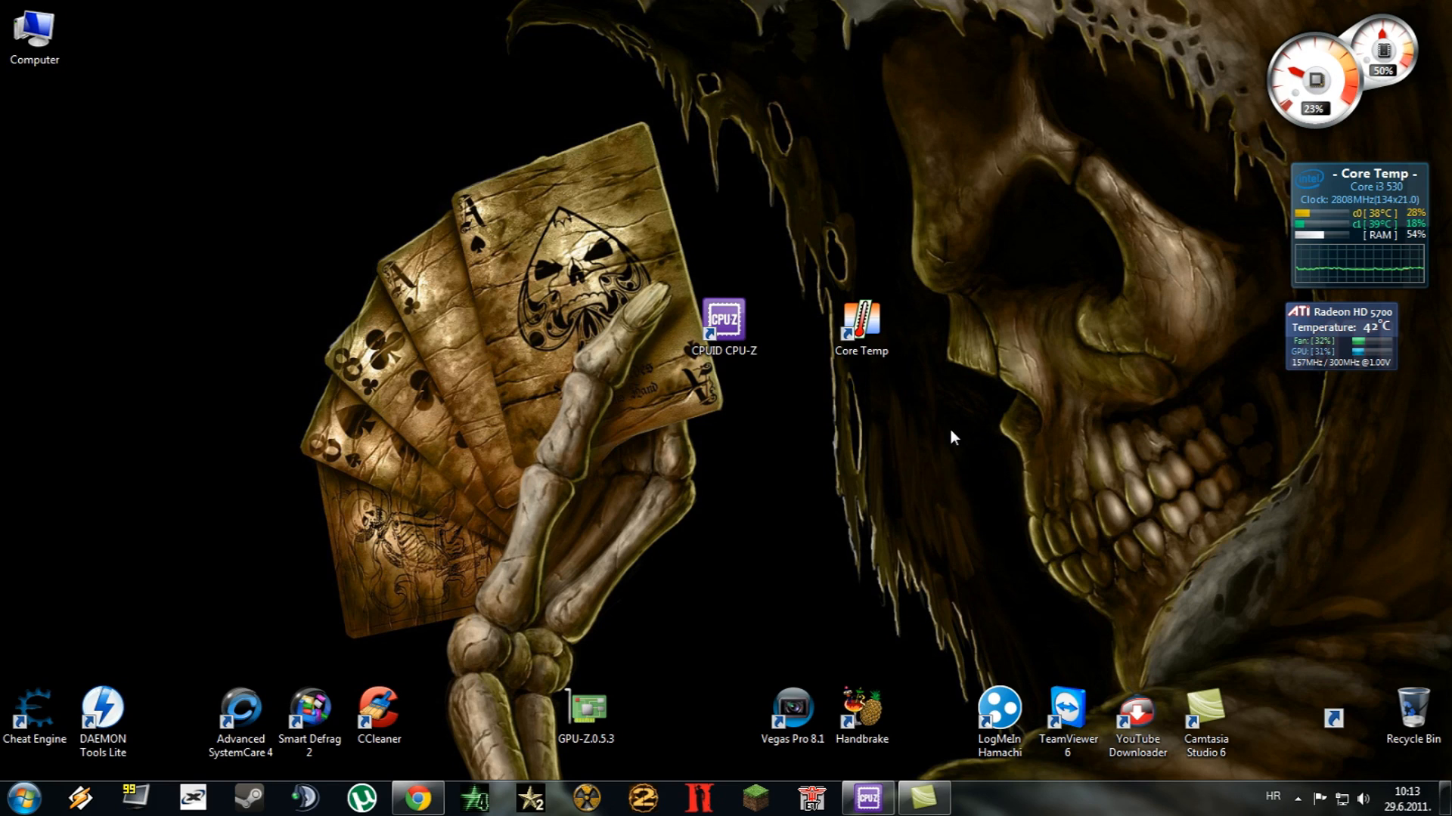
mouse_move(532, 322)
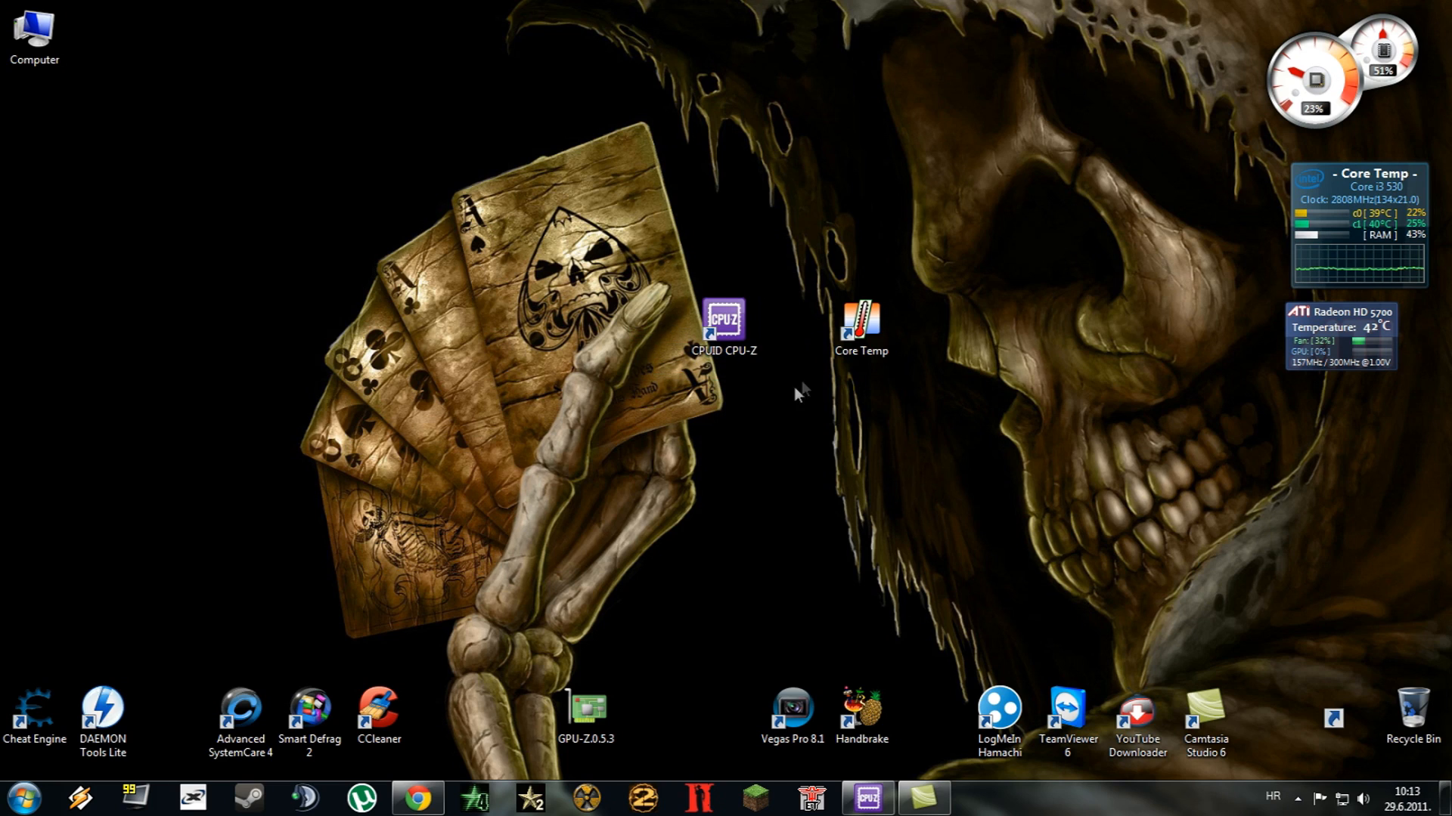
Launch CPU-Z to show the Intel Core i3 530: 32 nm, Socket 1156, 2 cores, 4 threads.
double_click(725, 319)
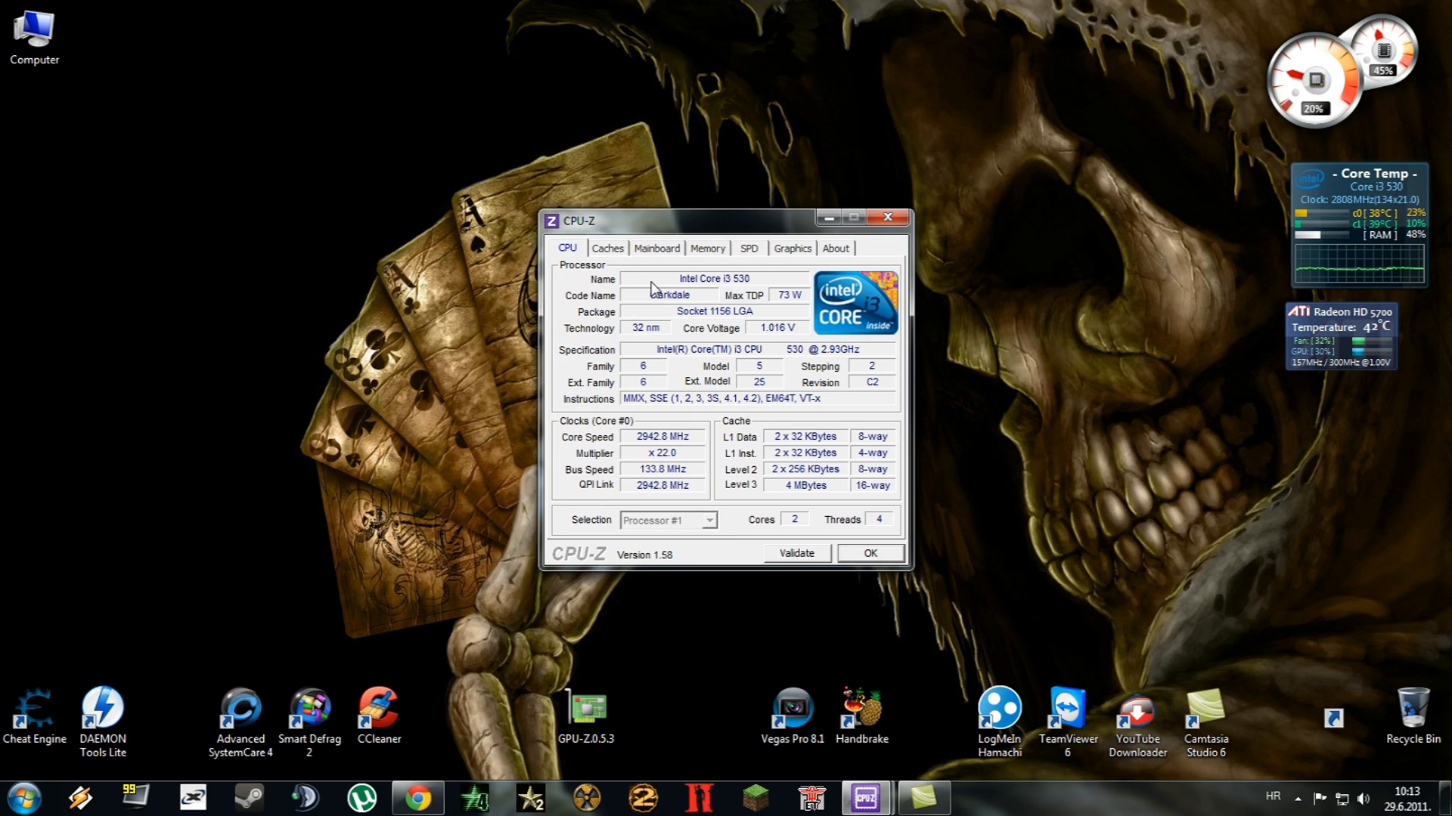
Review the ASUS P7H55-M PRO mainboard details, return to the CPU view, then close CPU-Z.
left_click(657, 248)
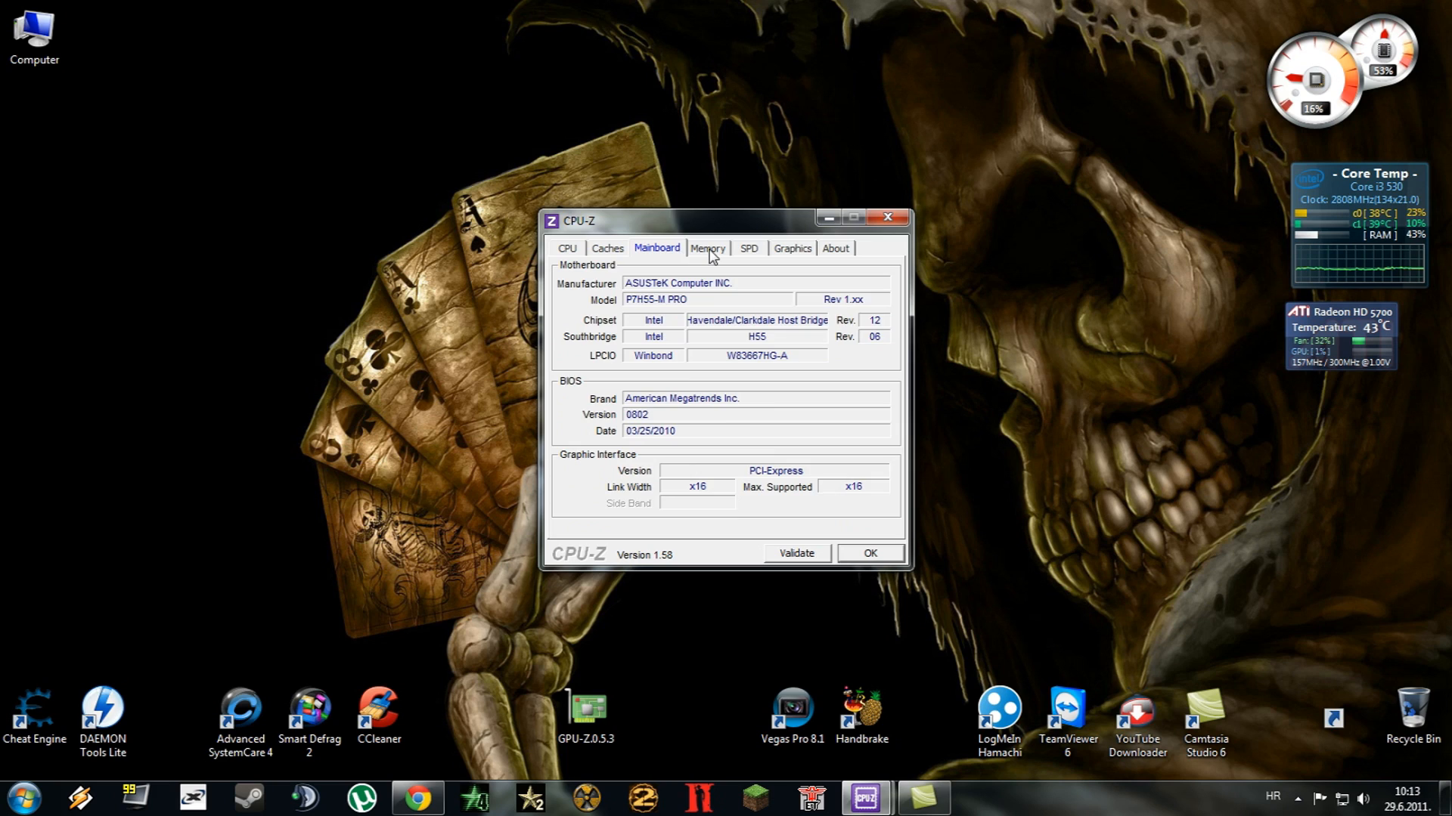
left_click(565, 248)
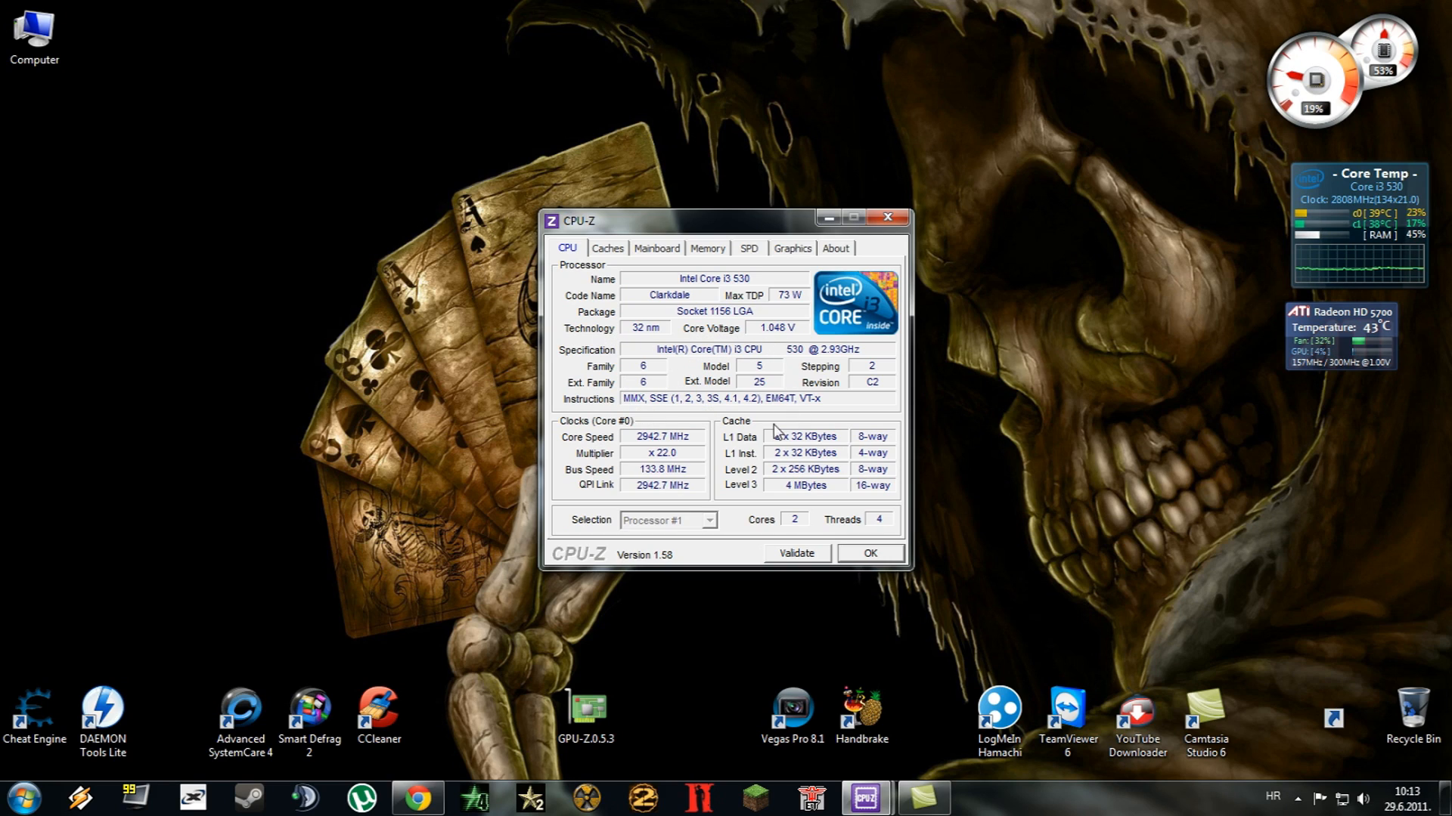
mouse_move(577, 454)
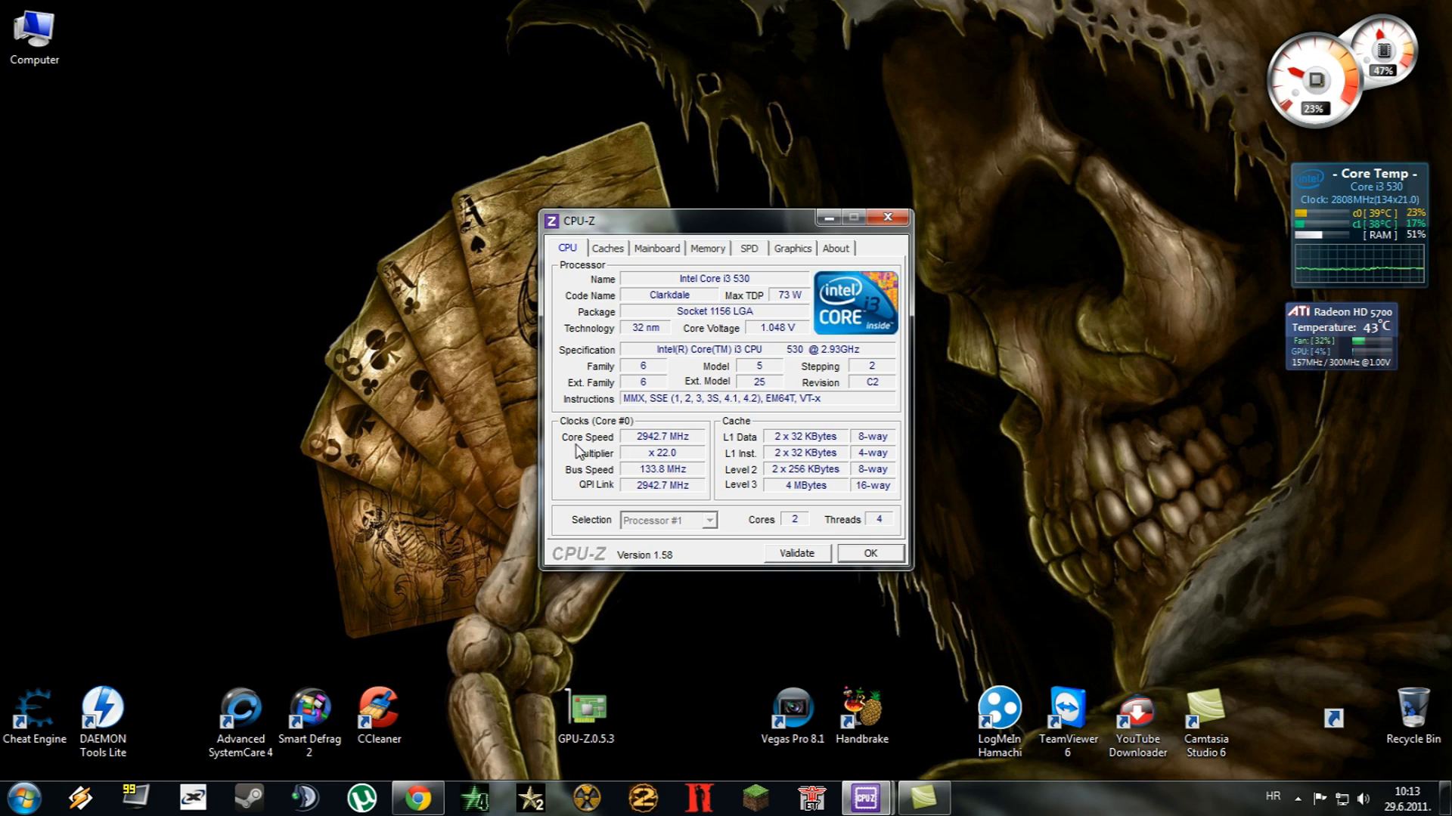
mouse_move(647, 452)
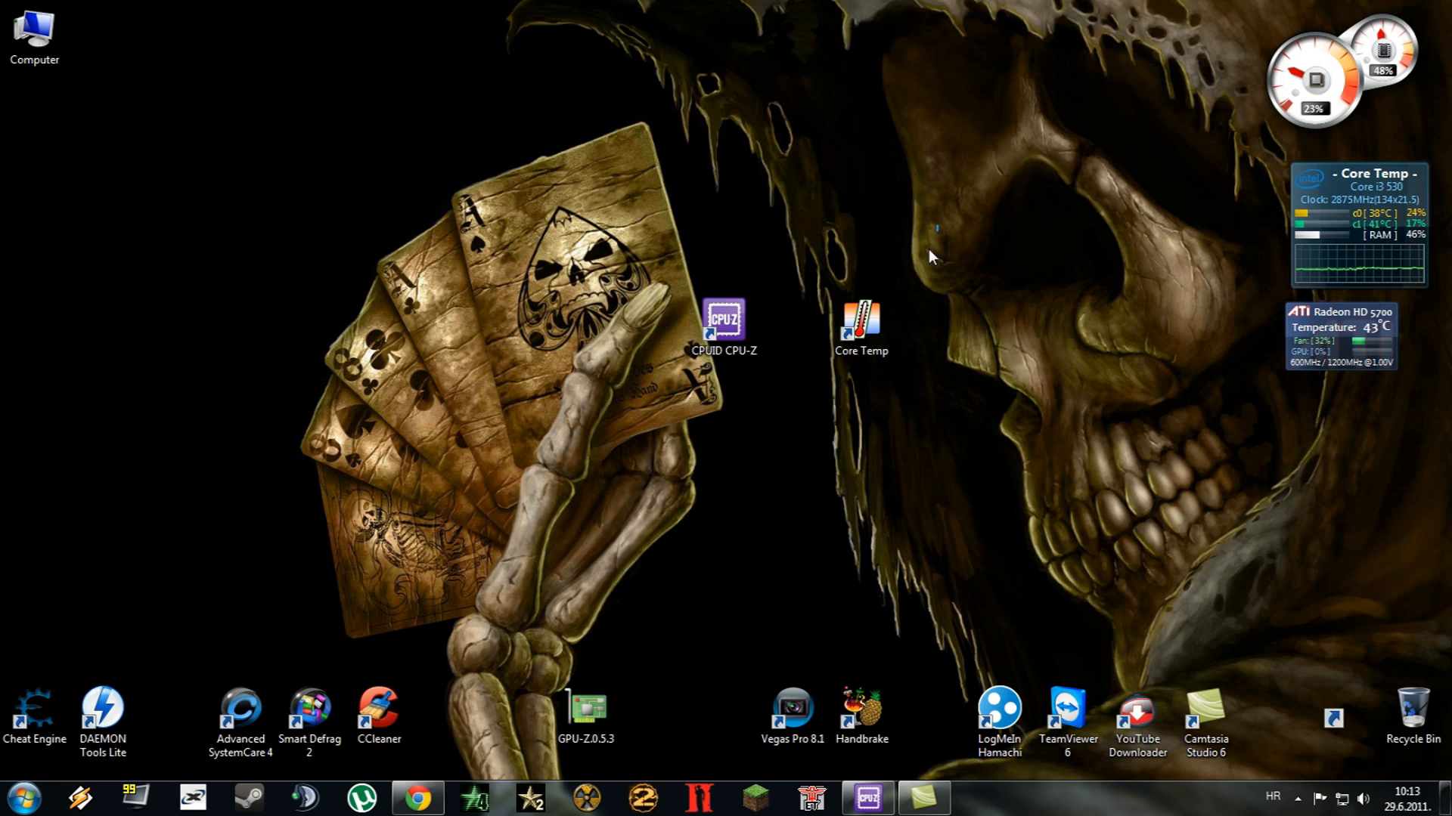
left_click(865, 322)
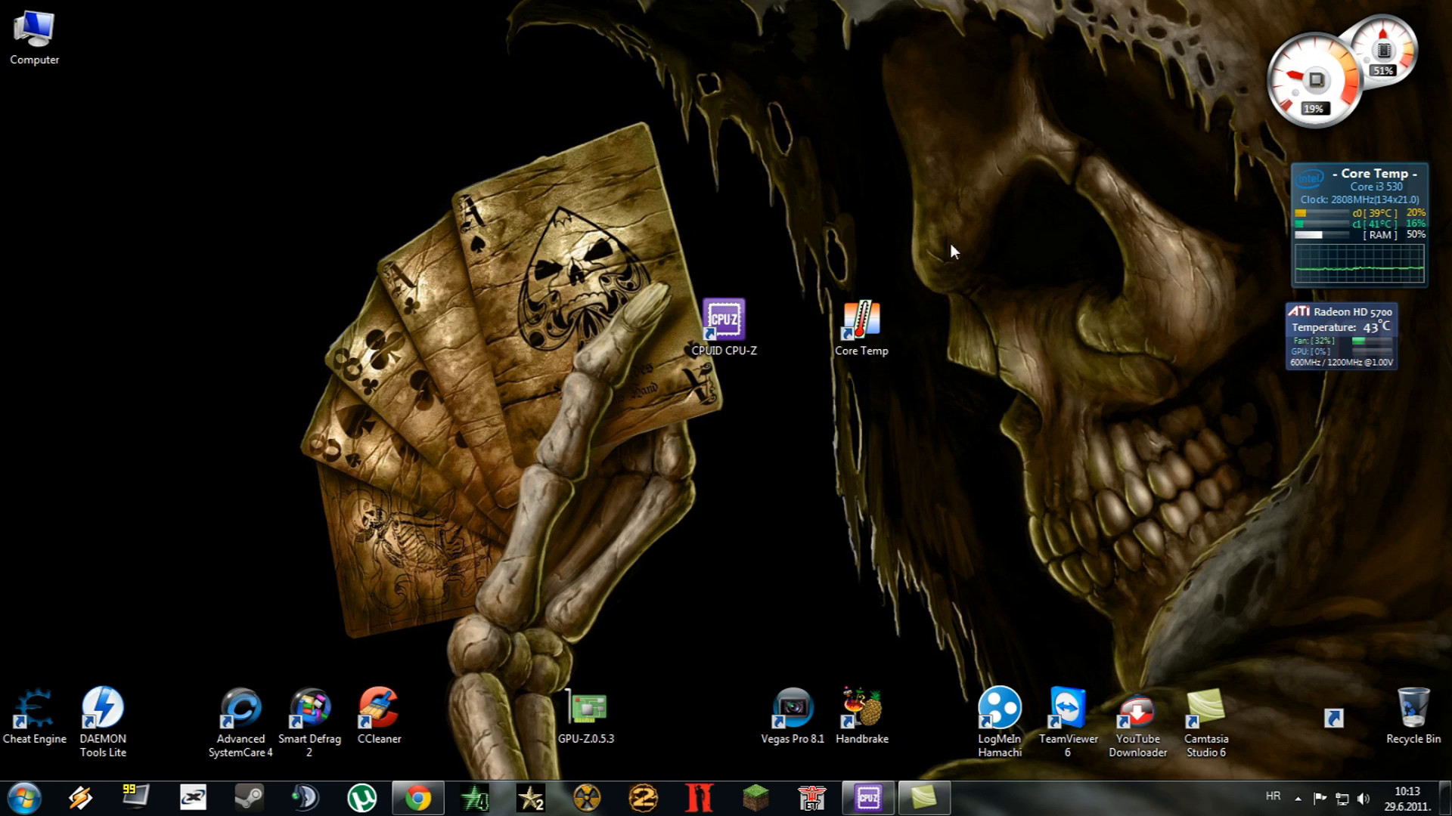
Launch Core Temp showing Core #0 and #1 around 41–42°C and move its window left.
double_click(861, 320)
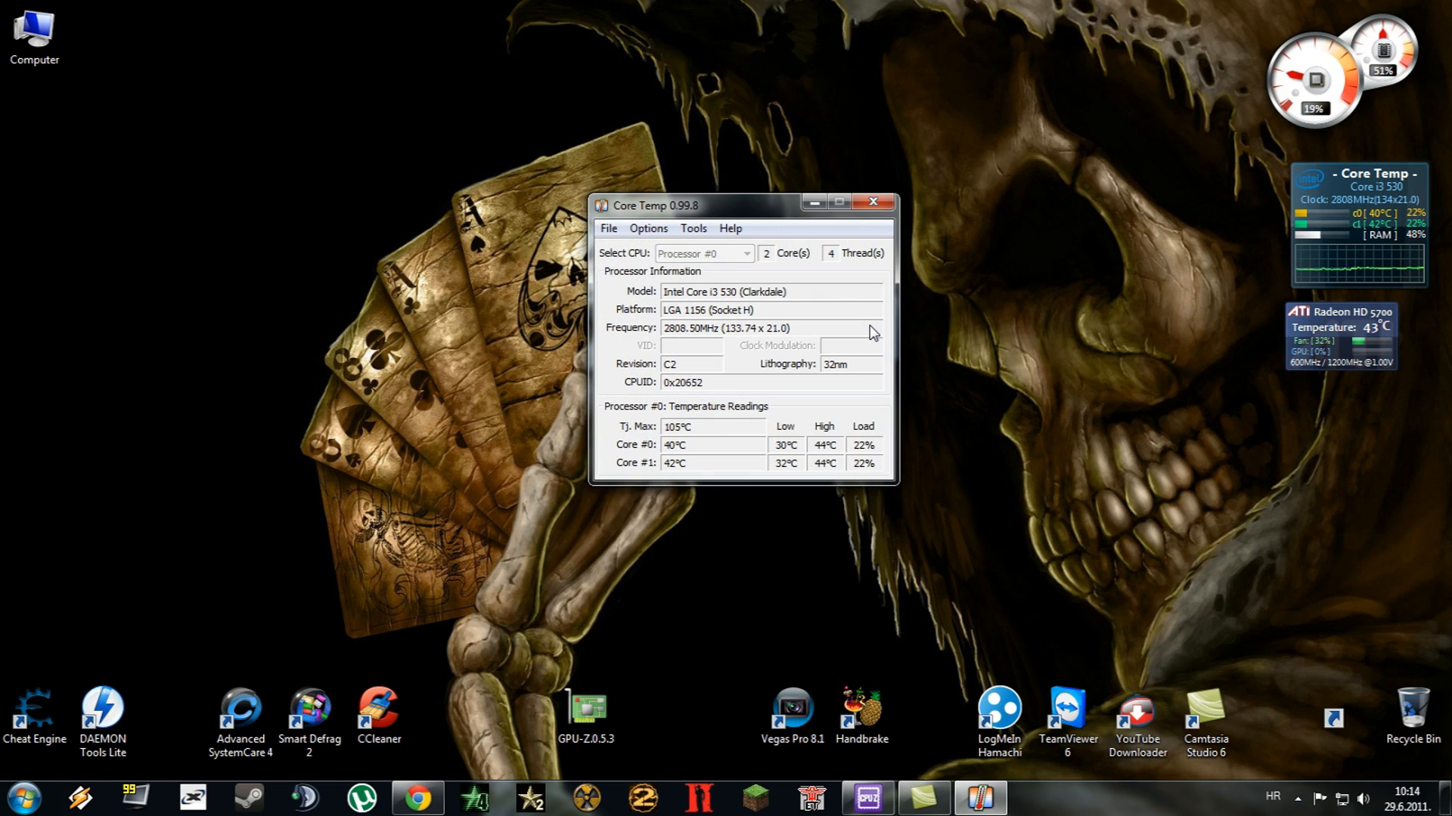
left_click_drag(732, 204, 648, 217)
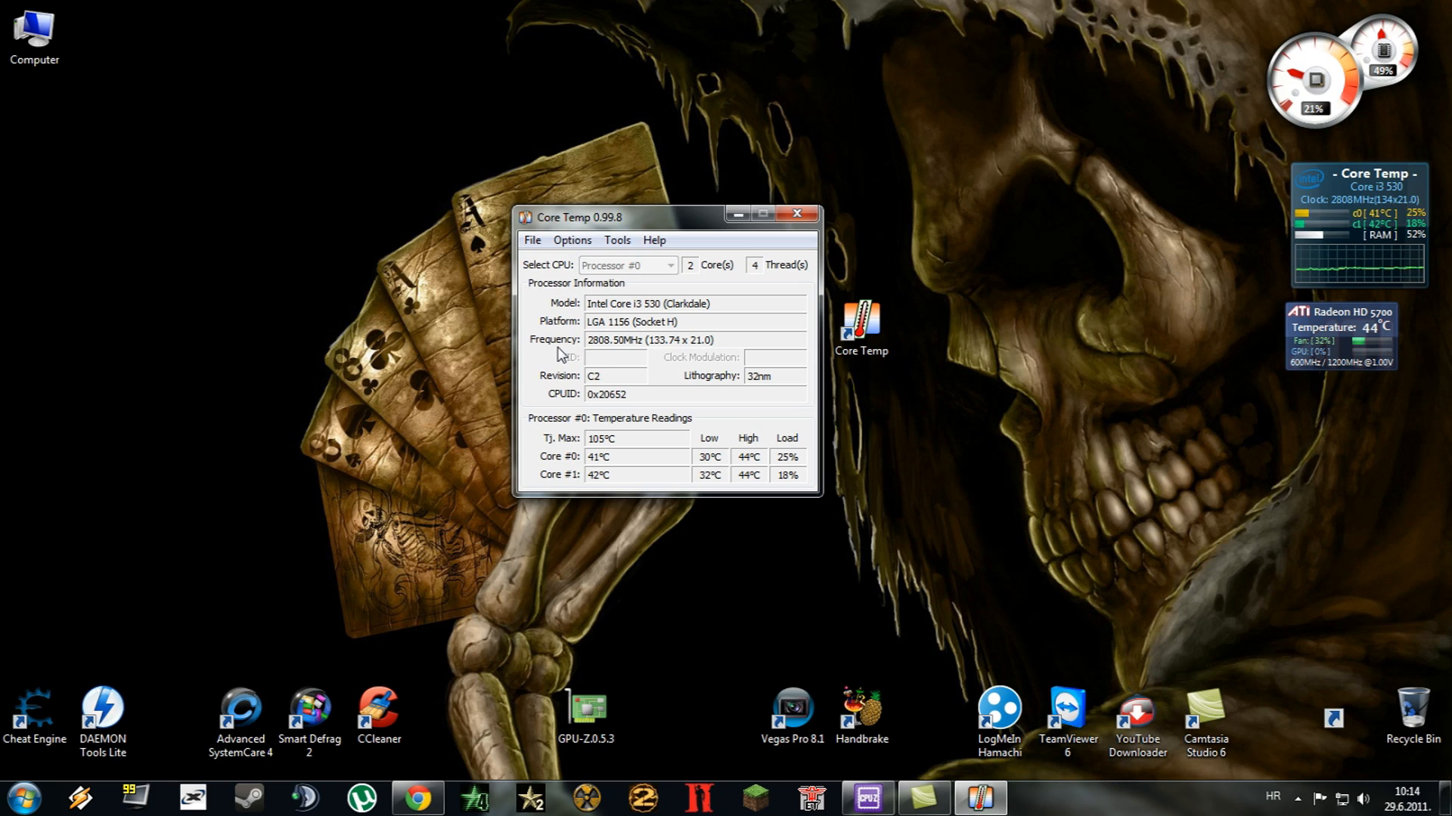
mouse_move(678, 355)
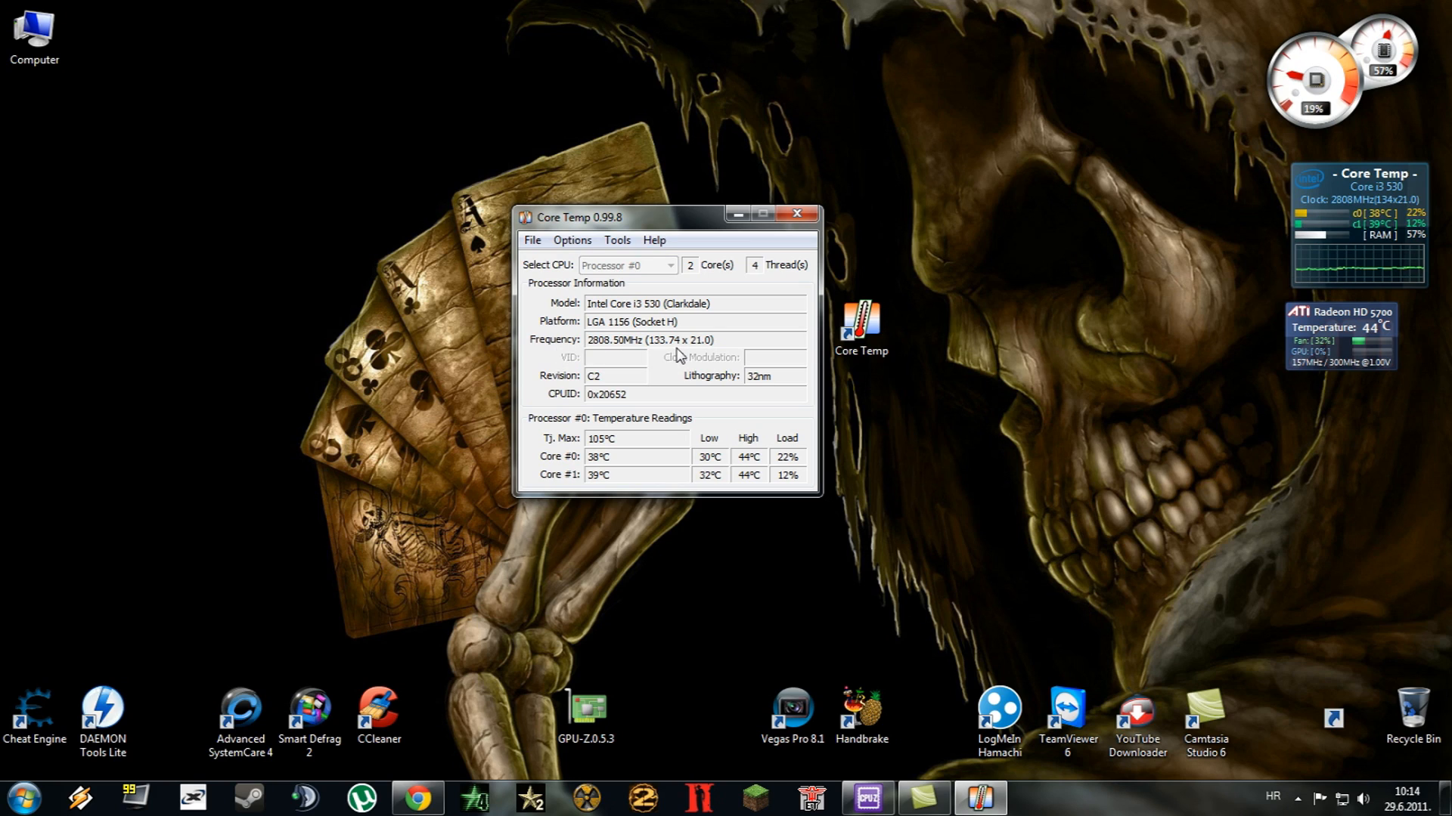
mouse_move(596, 464)
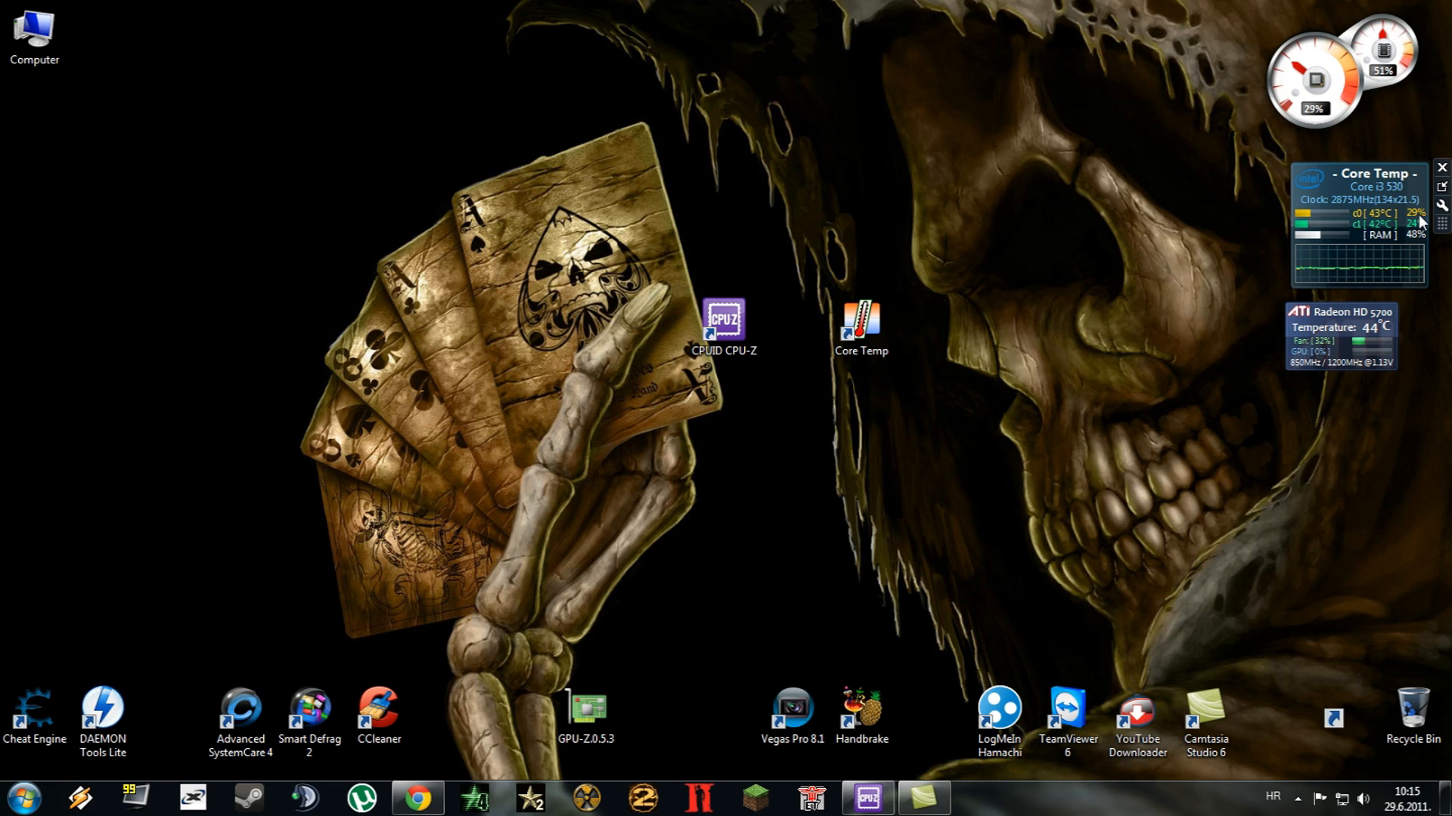
mouse_move(850, 435)
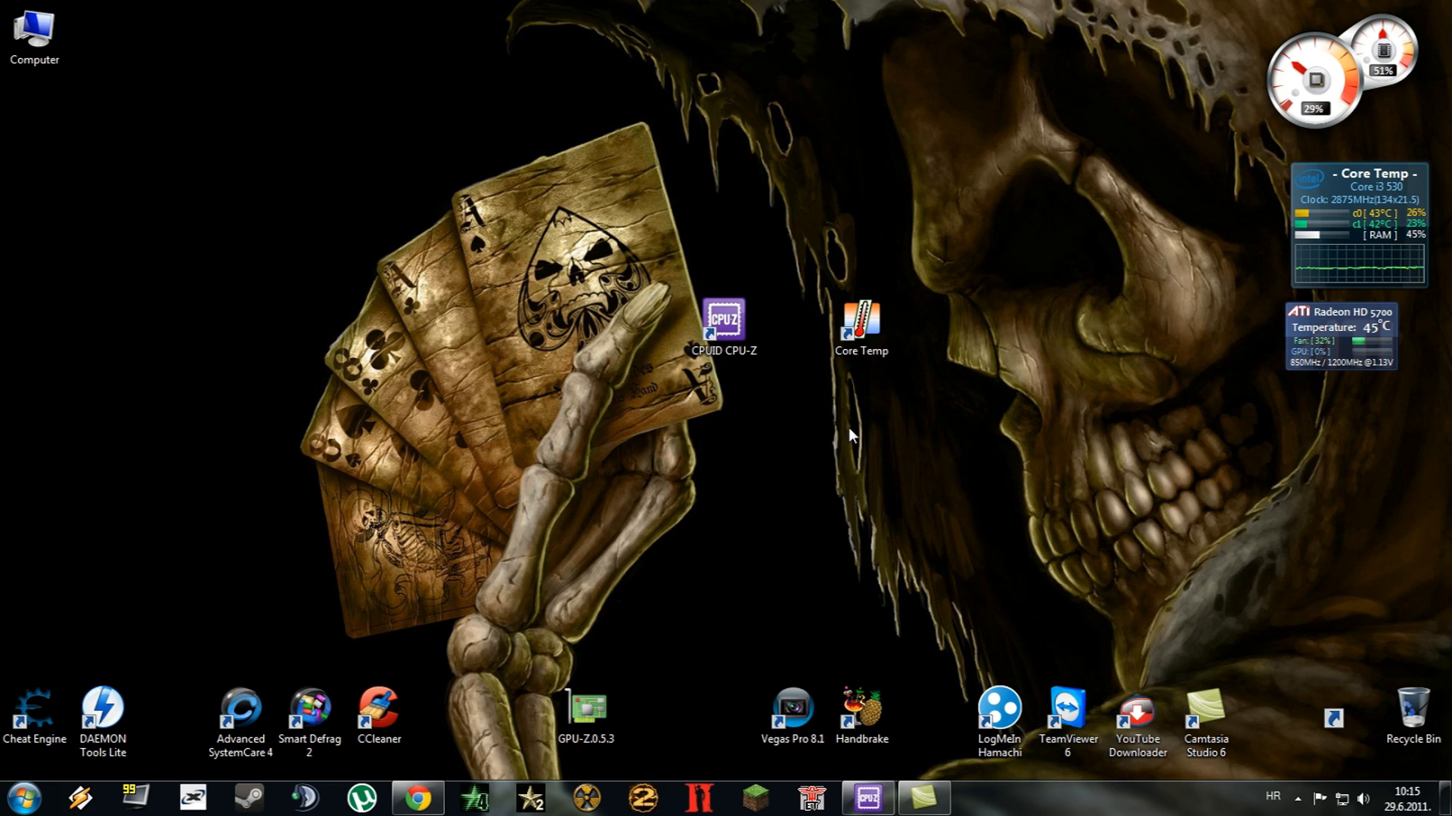